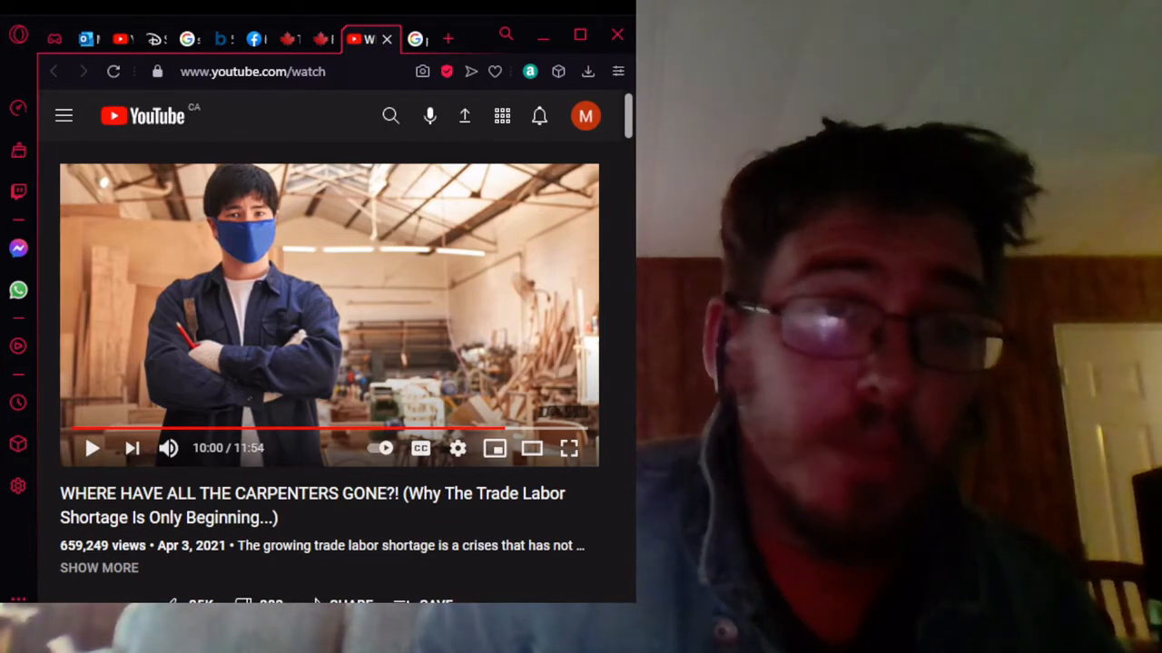
- Scroll down to the 'WHERE HAVE ALL THE CARPENTERS GONE?!' video player and let it play
scroll(down, 3)
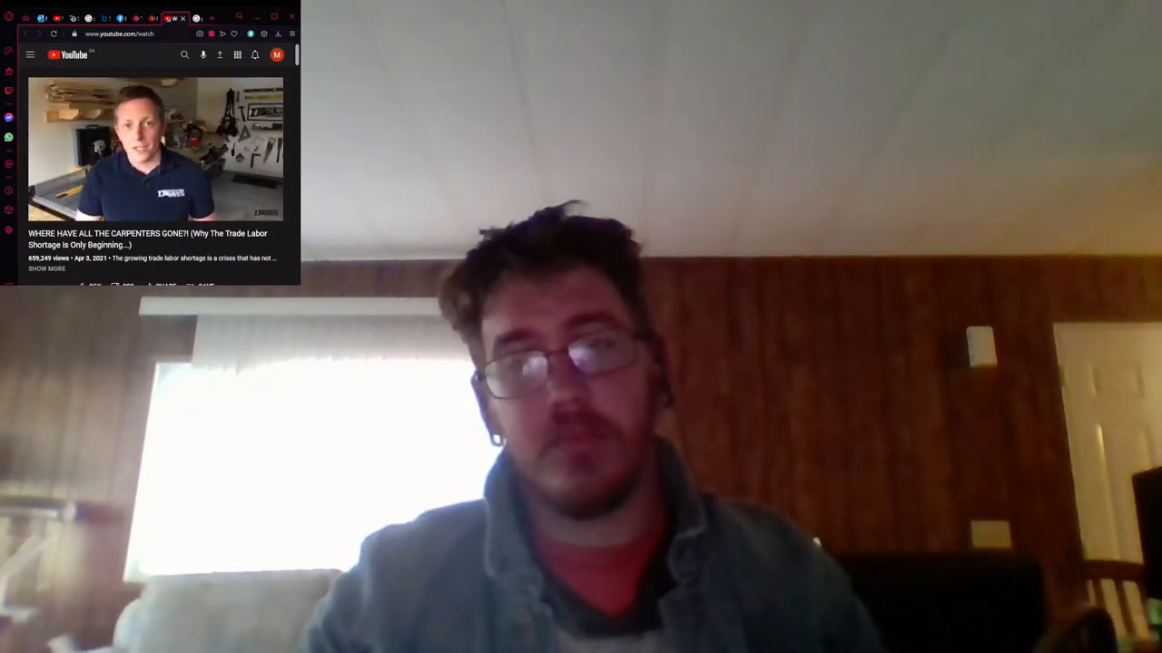
click(154, 150)
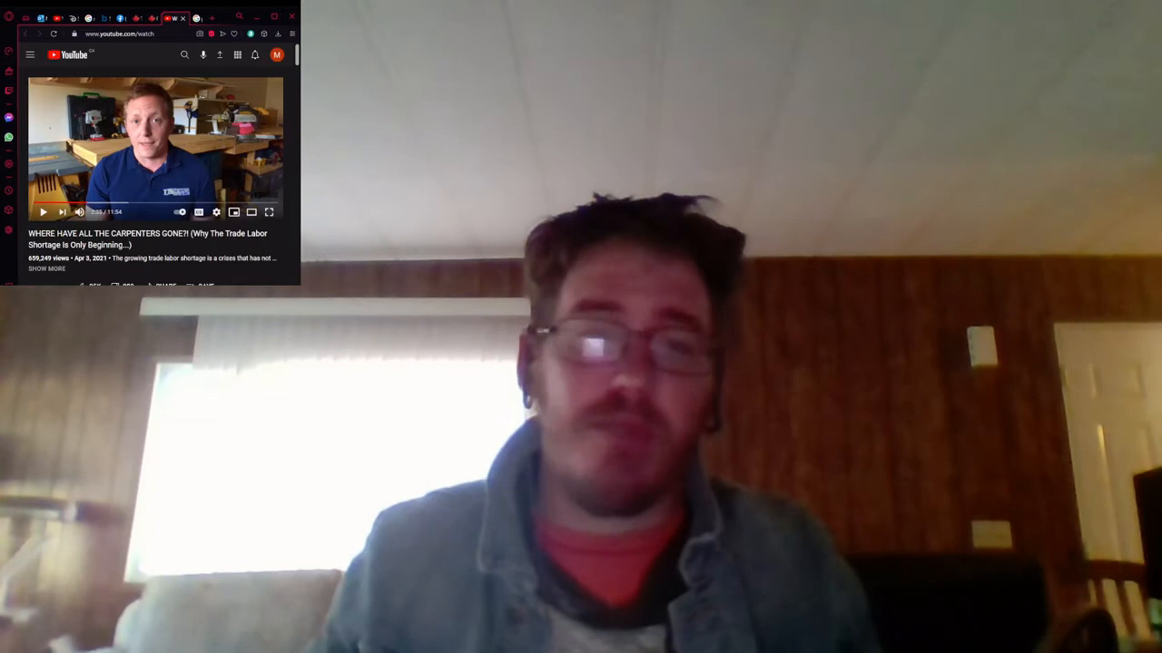
click(42, 211)
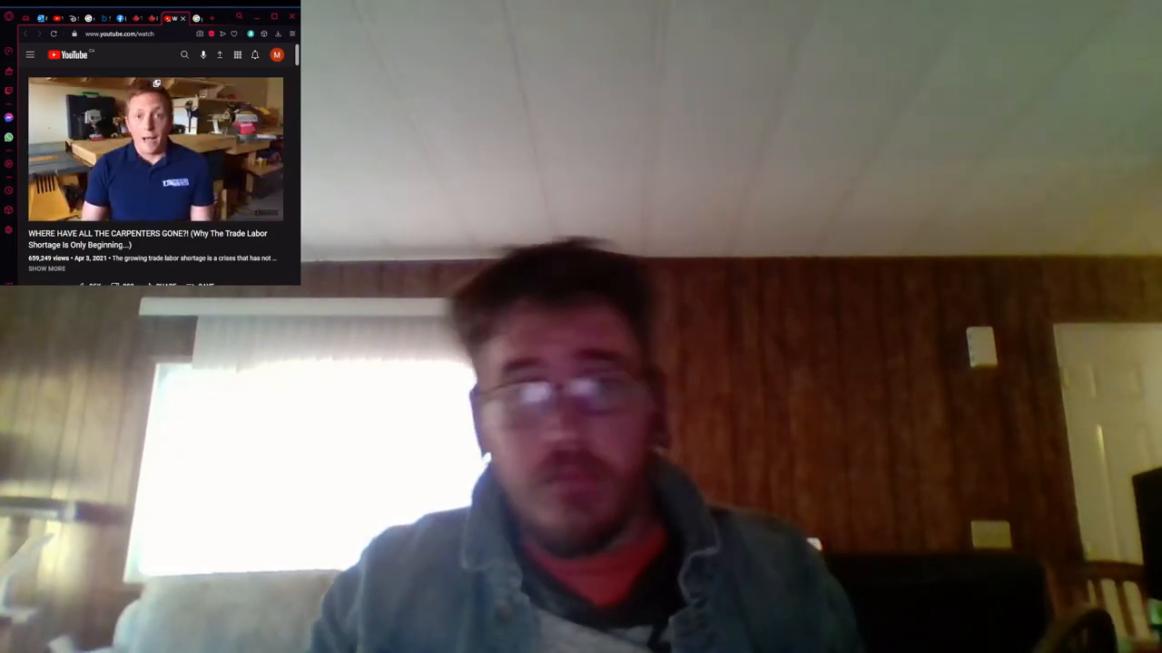
click(154, 148)
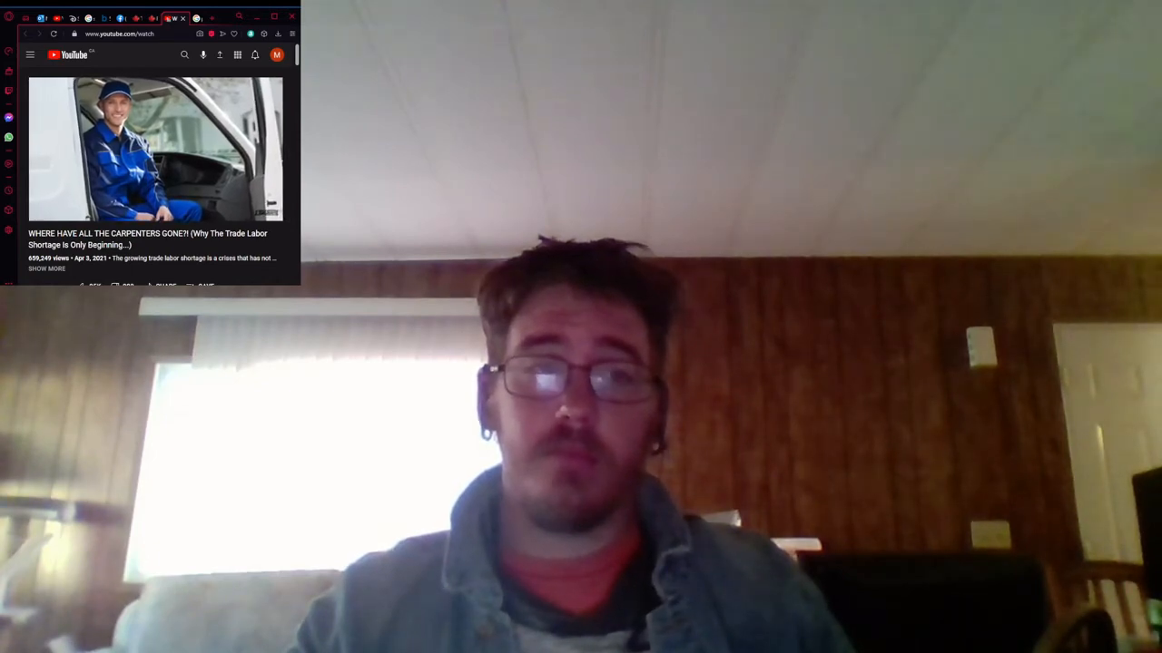
click(154, 150)
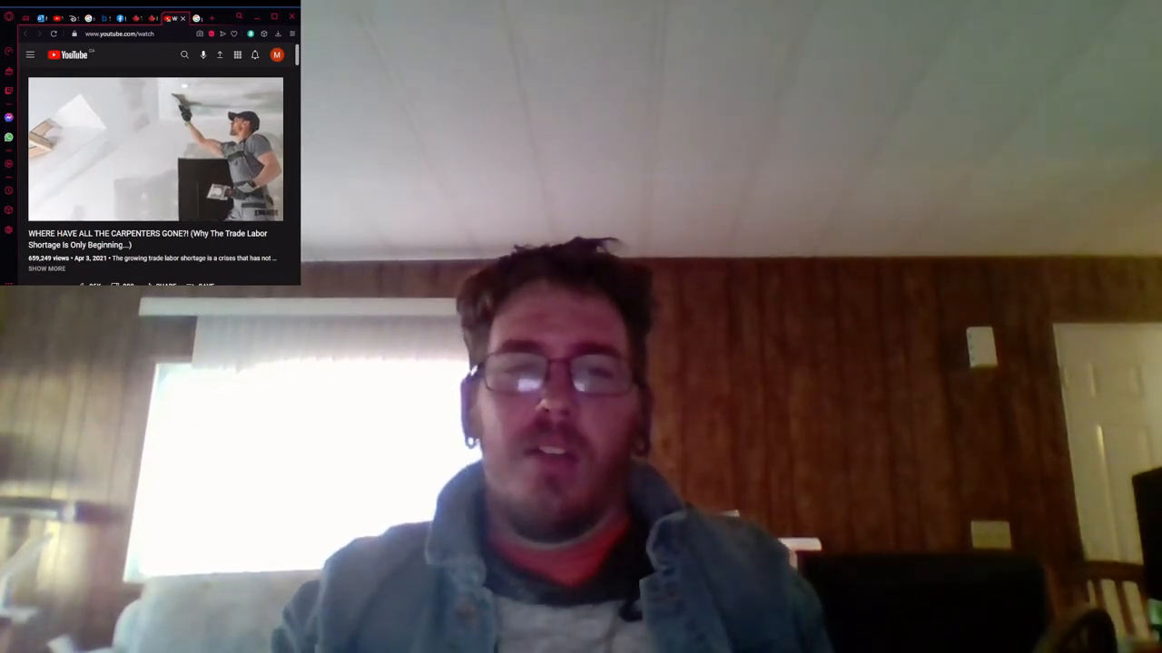
click(154, 150)
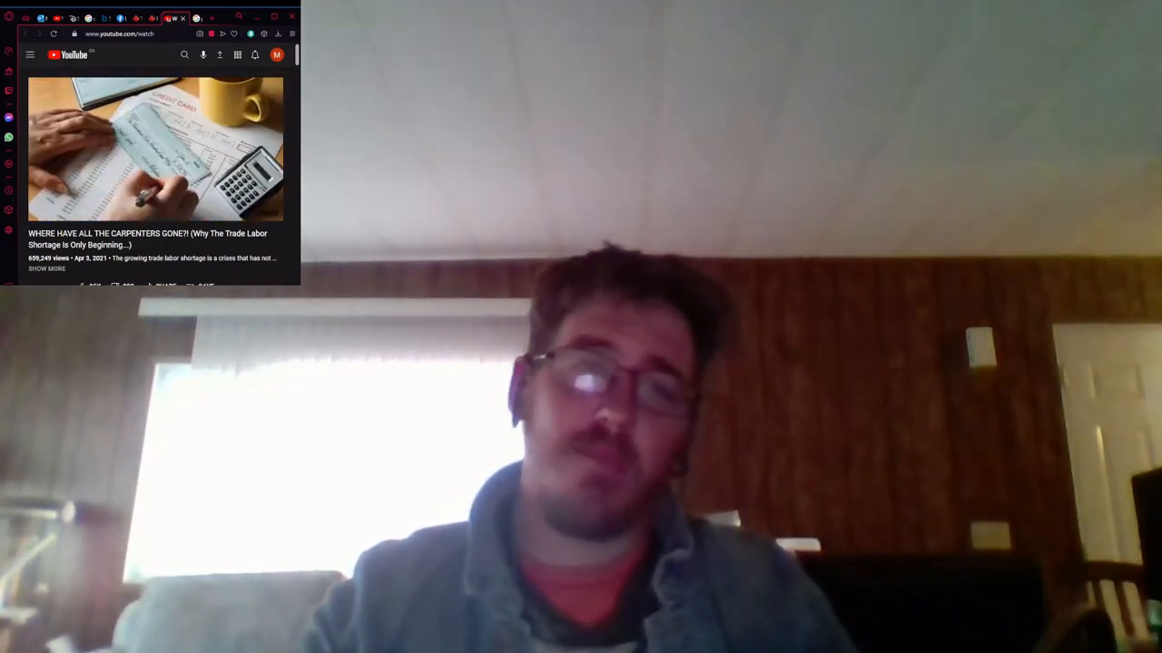
- Resume the carpenter-shortage video from about the nine-minute mark
click(155, 148)
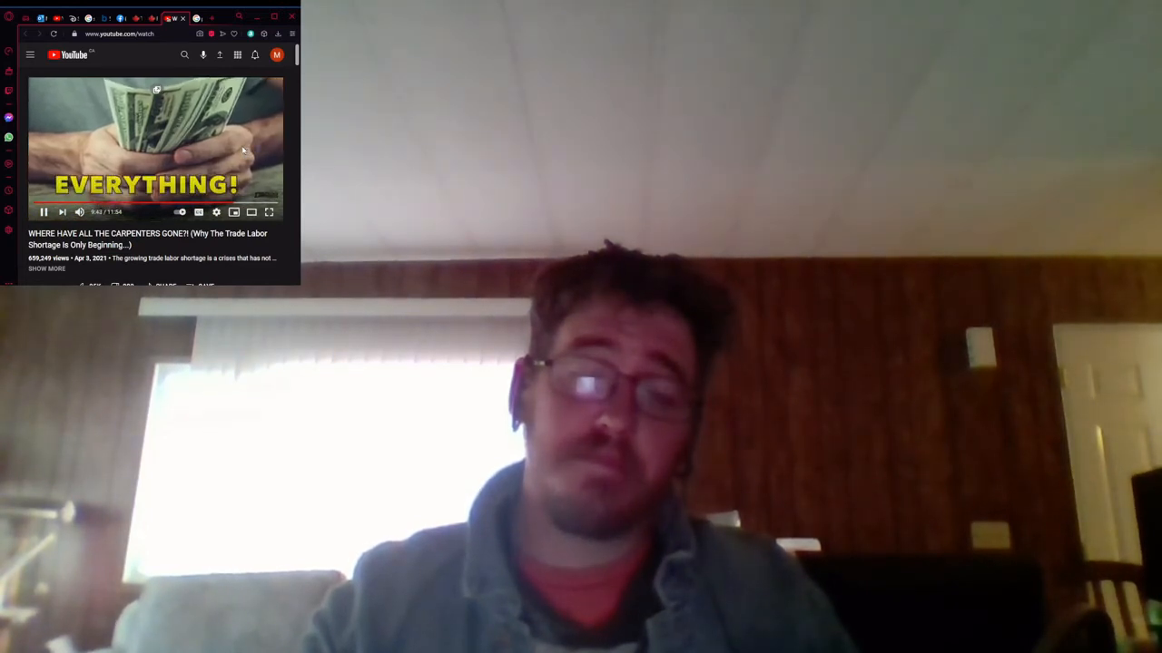